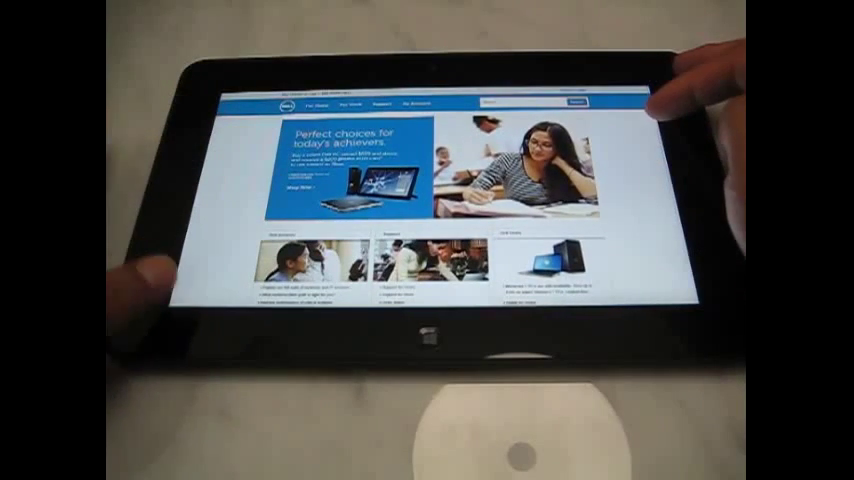
# Zoom the Dell homepage until the banner with the student photo fills the screen
pyautogui.scroll(-3)
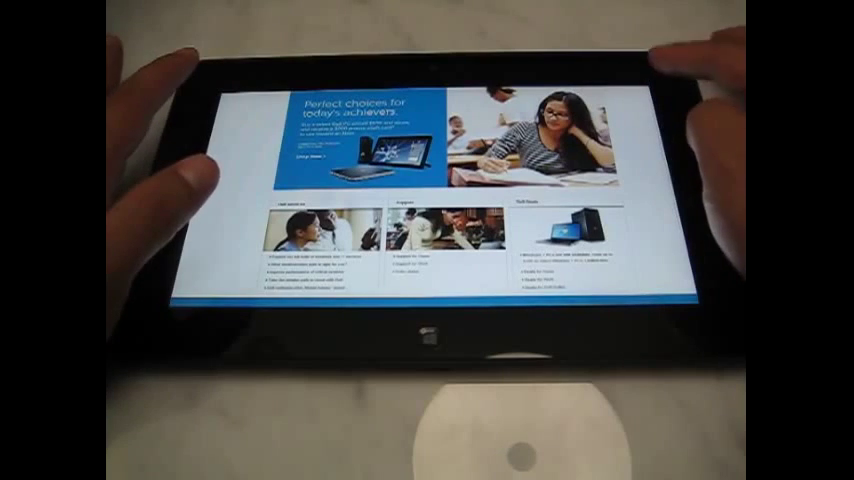
pyautogui.scroll(-3)
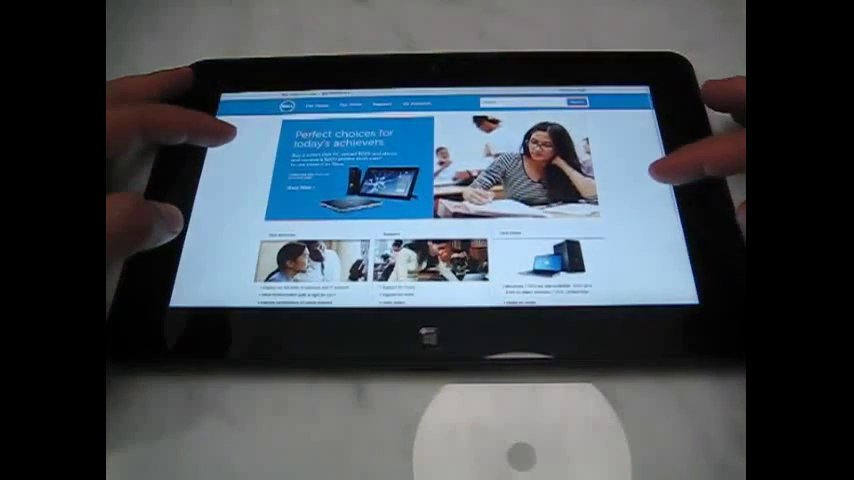
pyautogui.scroll(-3)
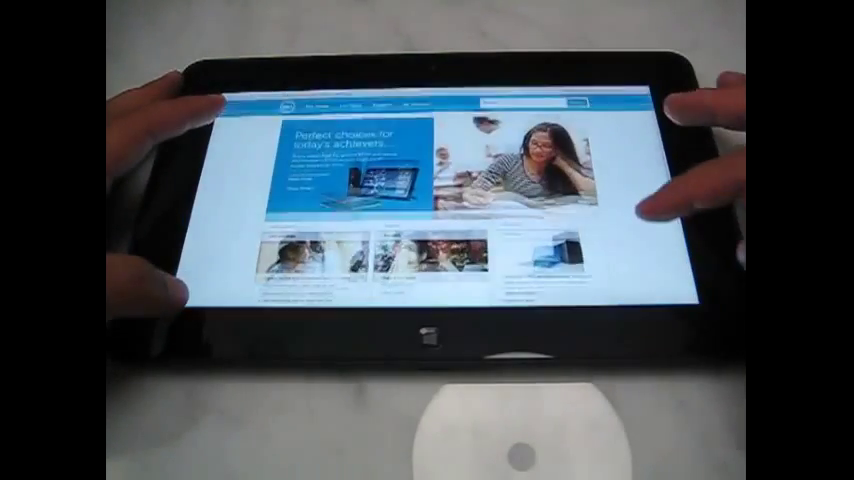
pyautogui.scroll(-3)
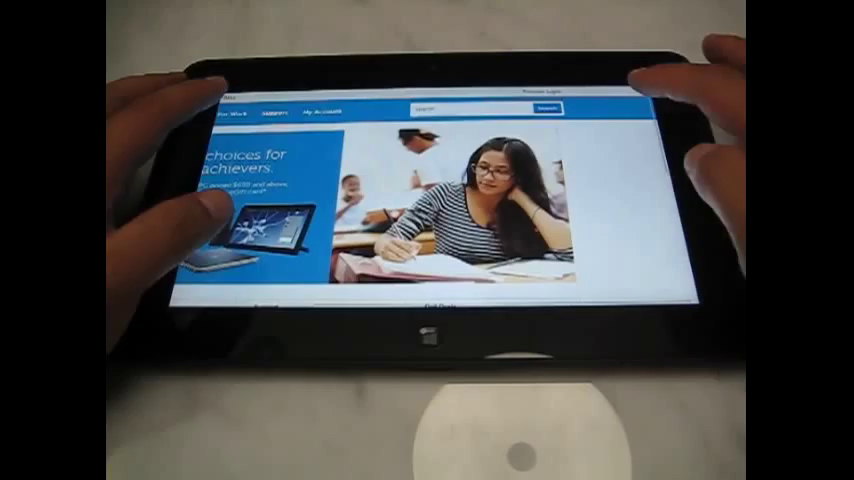
pyautogui.scroll(-3)
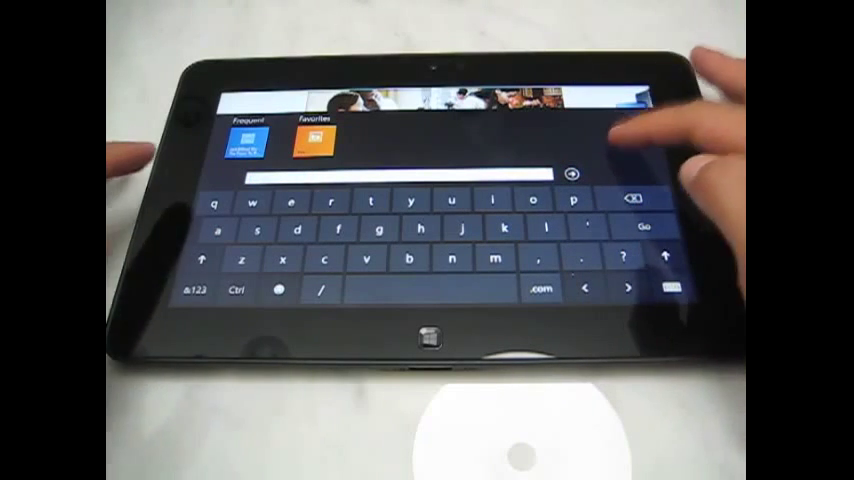
# Dismiss the on-screen keyboard, leaving the address bar over the Dell page footer
pyautogui.click(652, 224)
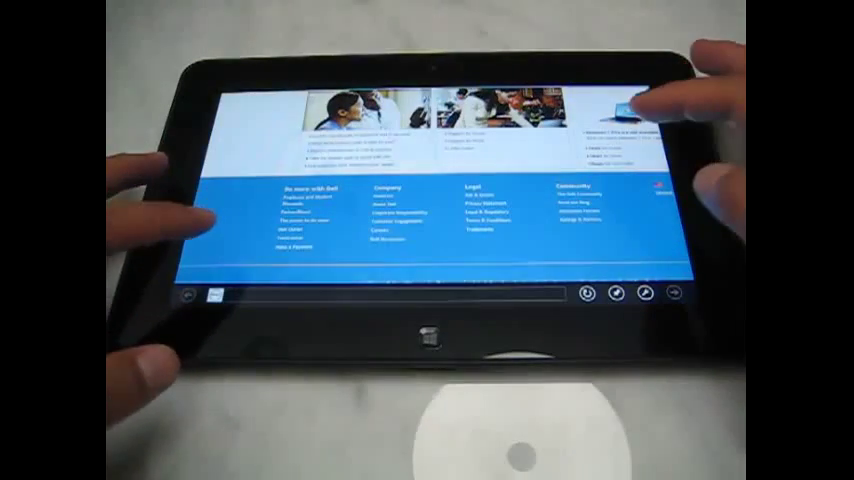